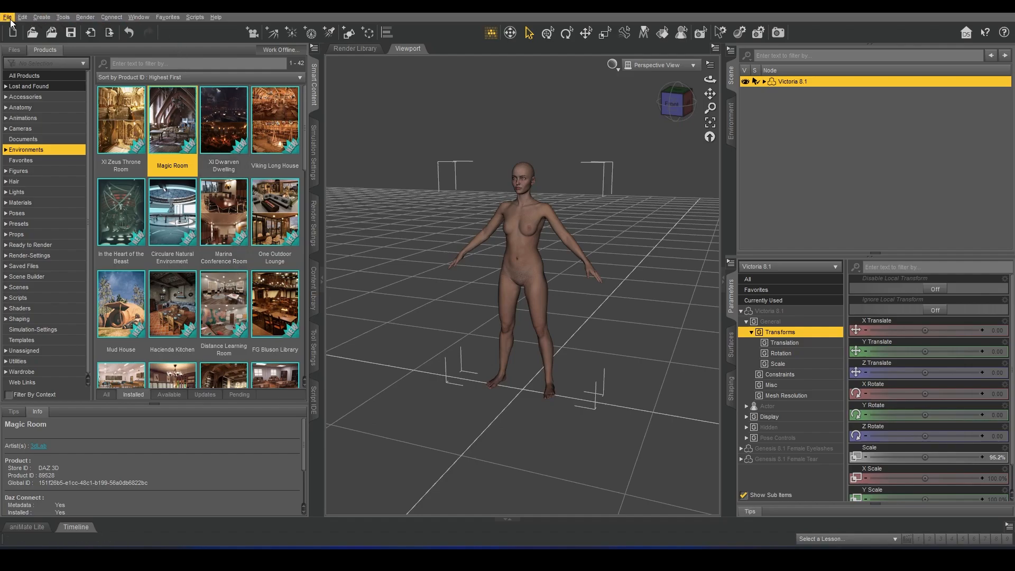
# - Start the export command from Daz Studio's File menu for the Victoria 8.1 scene
pyautogui.click(7, 17)
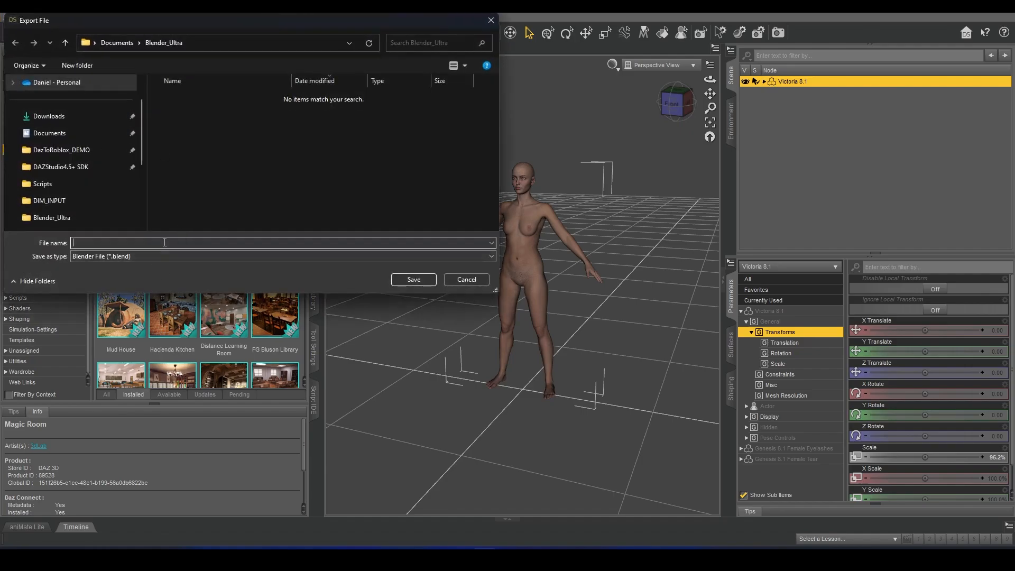
# - Save the export as unreal_test, Blender File type, in the Blender_Ultra folder
pyautogui.write('unreal_test')
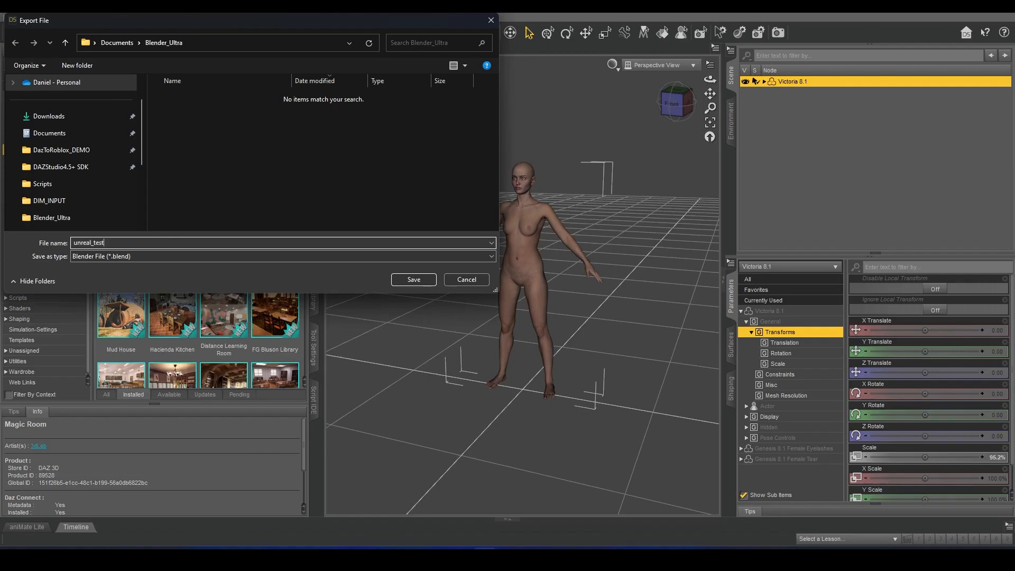
pyautogui.click(412, 279)
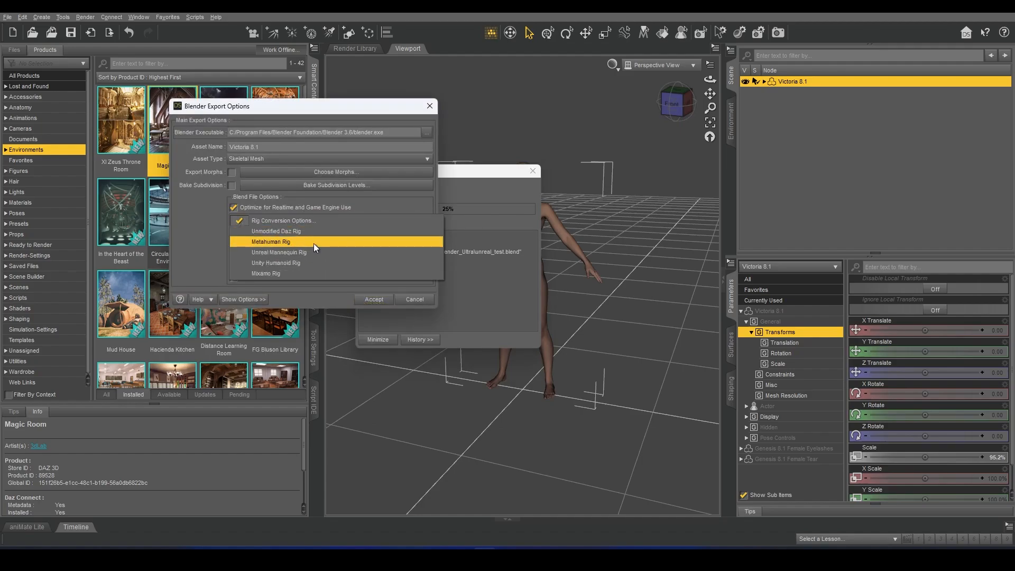
pyautogui.moveTo(317, 253)
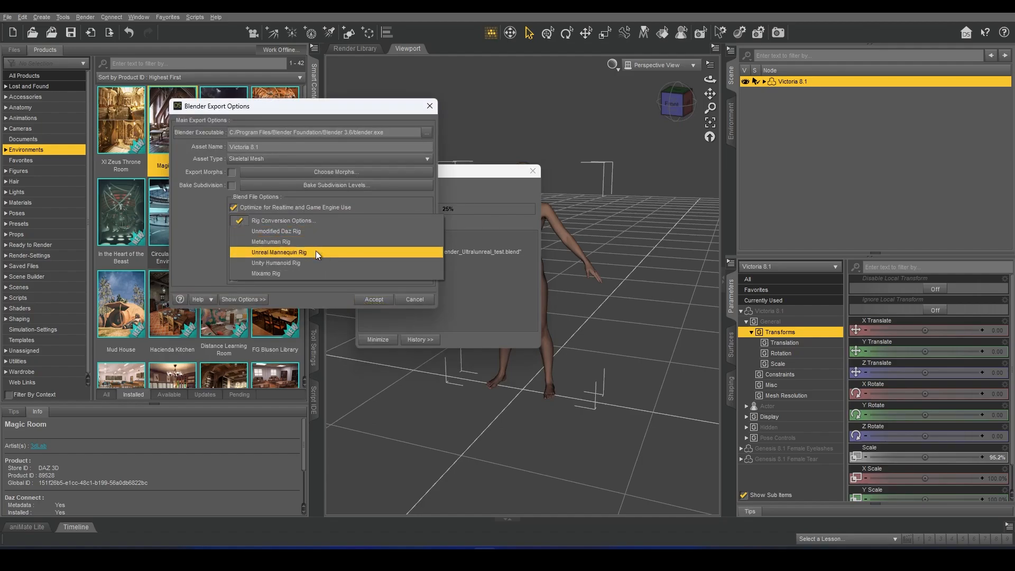
# - Set Rig Conversion to Unreal Mannequin Rig, enable Generate FBX file, and accept the export
pyautogui.click(278, 252)
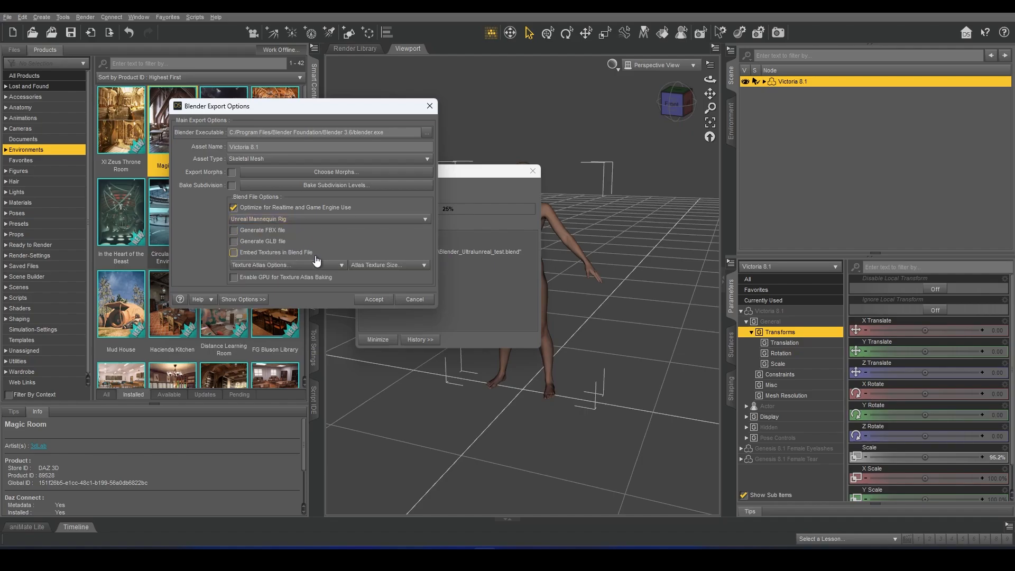
pyautogui.click(233, 230)
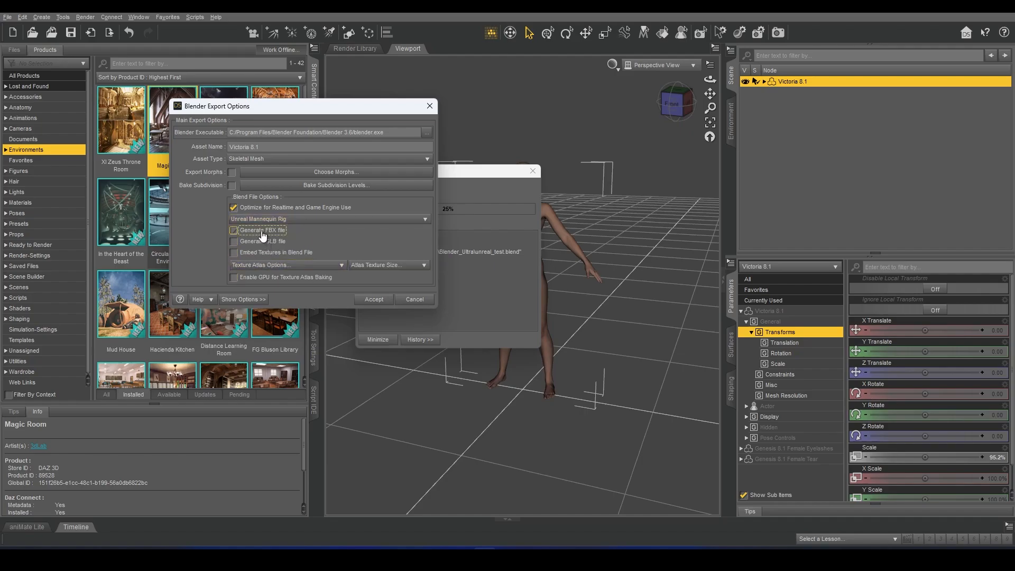
pyautogui.click(373, 299)
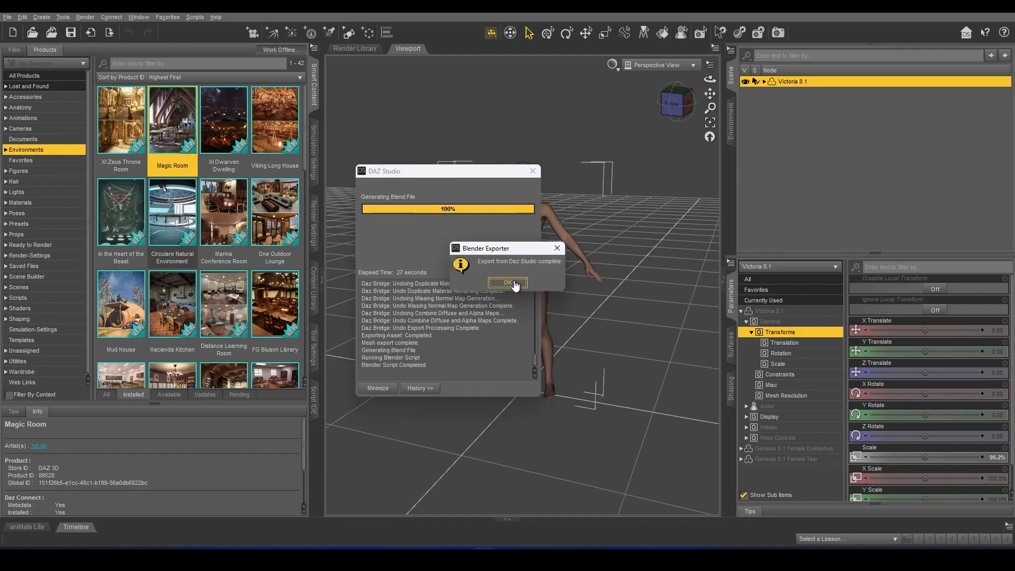
# - Acknowledge the Blender Exporter completion message
pyautogui.click(507, 283)
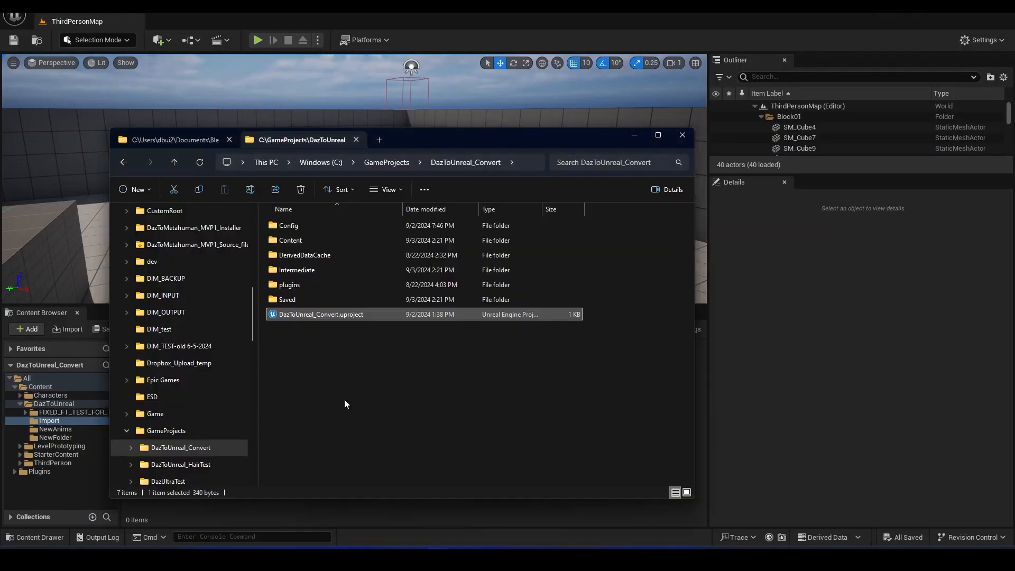
# - Launch the exported unreal_test.fbx from the Blender_Ultra folder
pyautogui.click(181, 137)
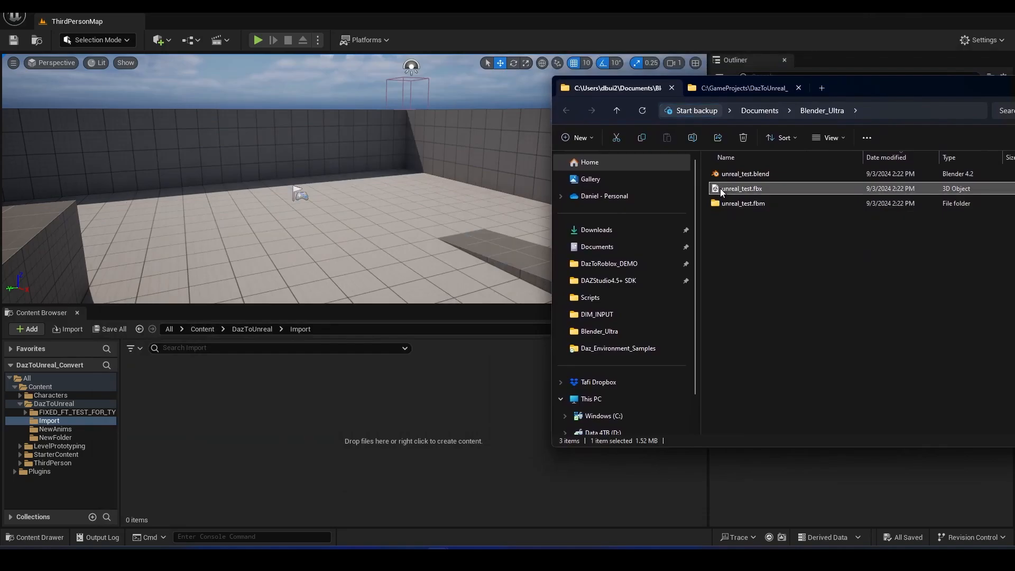
pyautogui.doubleClick(740, 188)
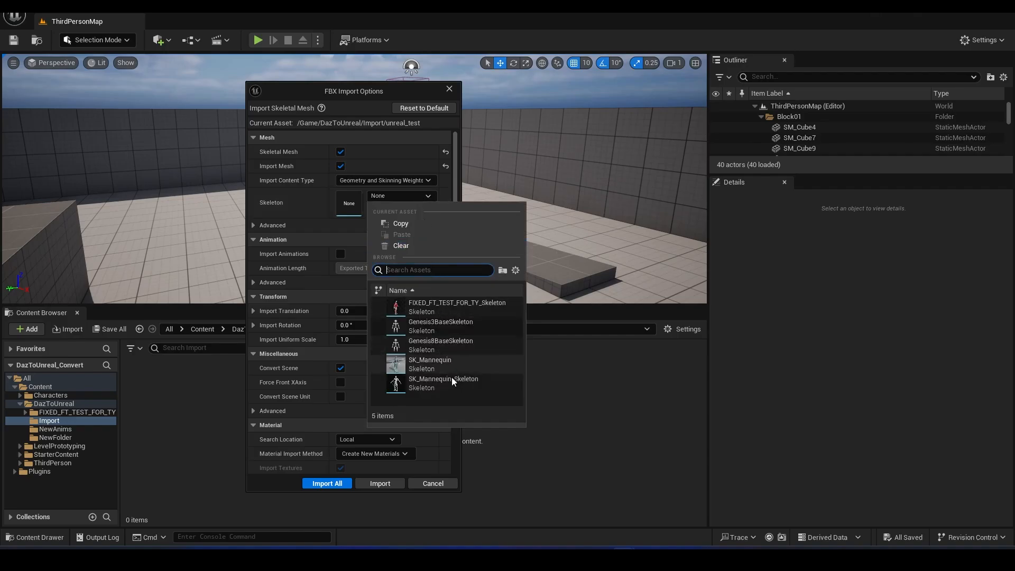
# - Import unreal_test with Skeleton set to SK_Mannequin using Import All
pyautogui.click(429, 363)
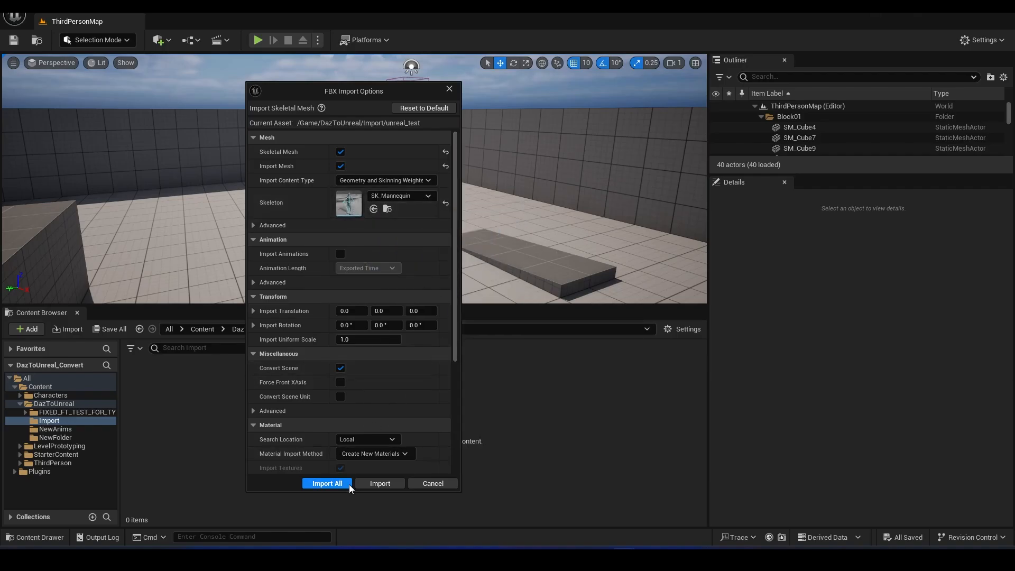
pyautogui.click(327, 483)
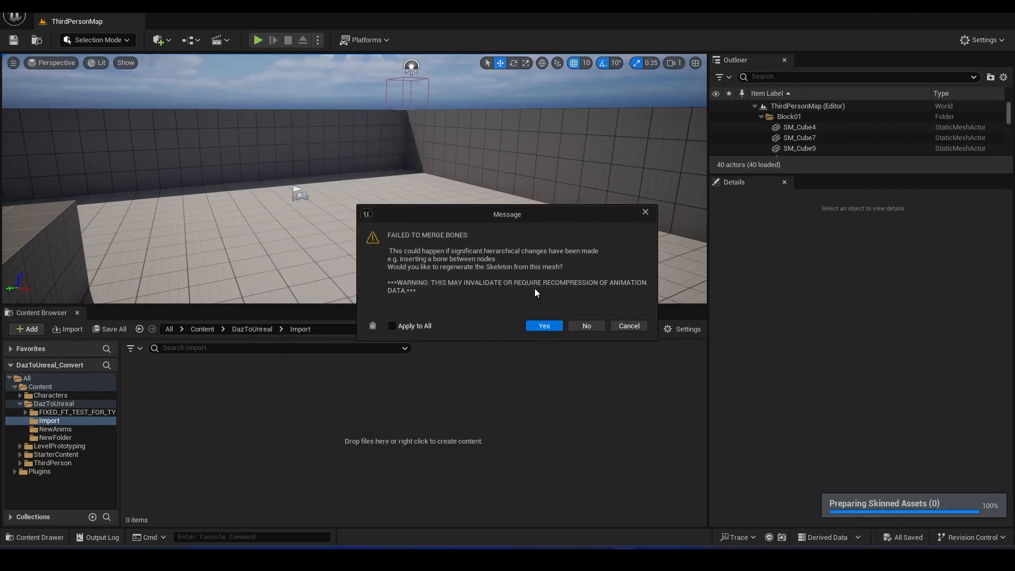
pyautogui.moveTo(586, 325)
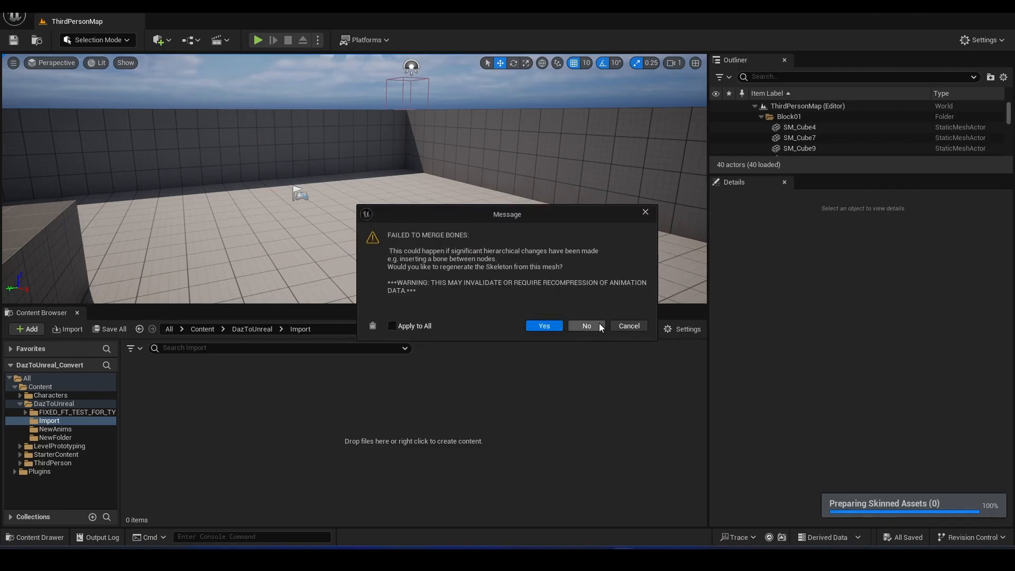
pyautogui.moveTo(589, 331)
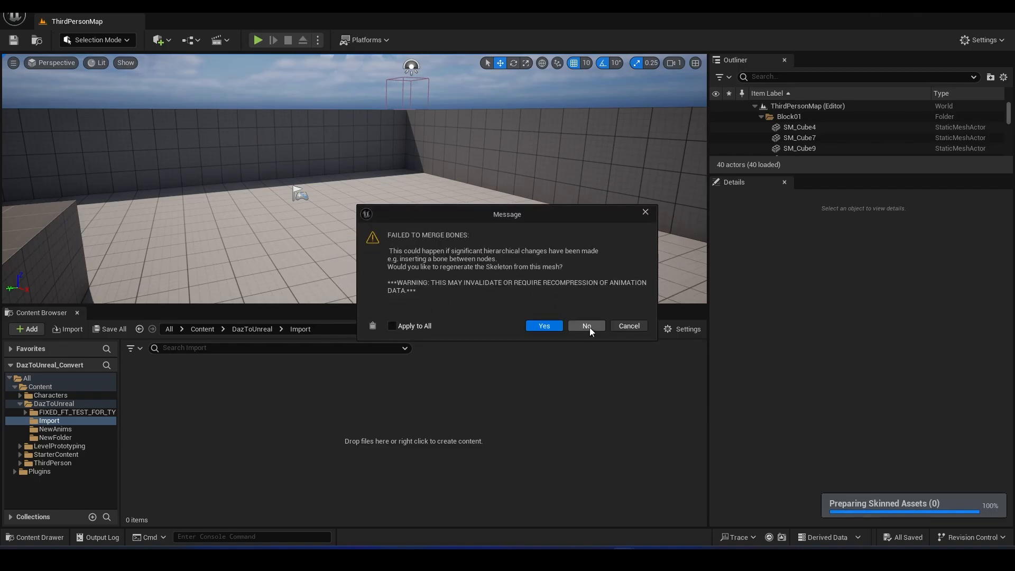
# - Decline regenerating the skeleton, dismiss the Message Log, and load the unreal_test skeletal mesh editor
pyautogui.click(585, 325)
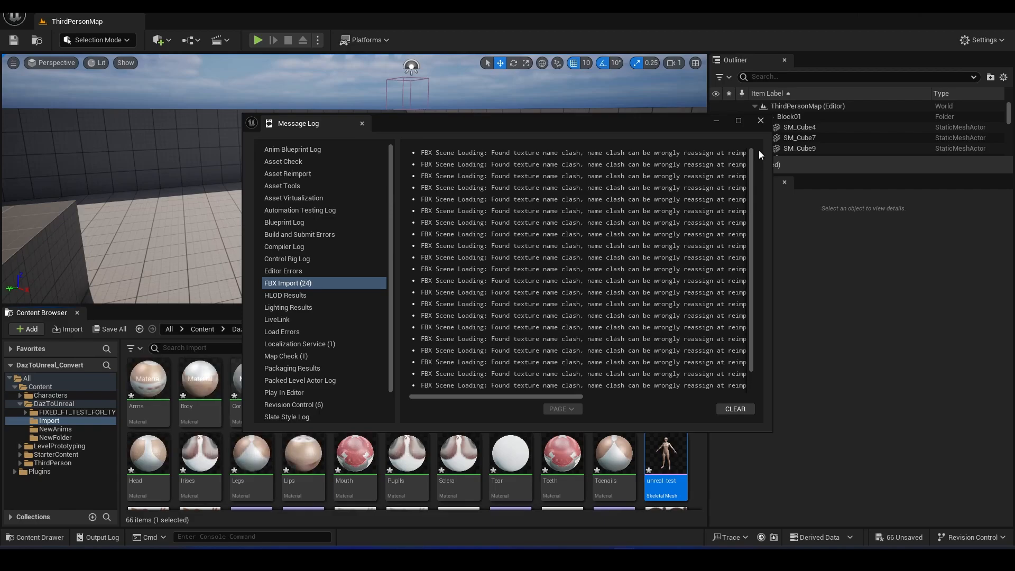
pyautogui.click(760, 120)
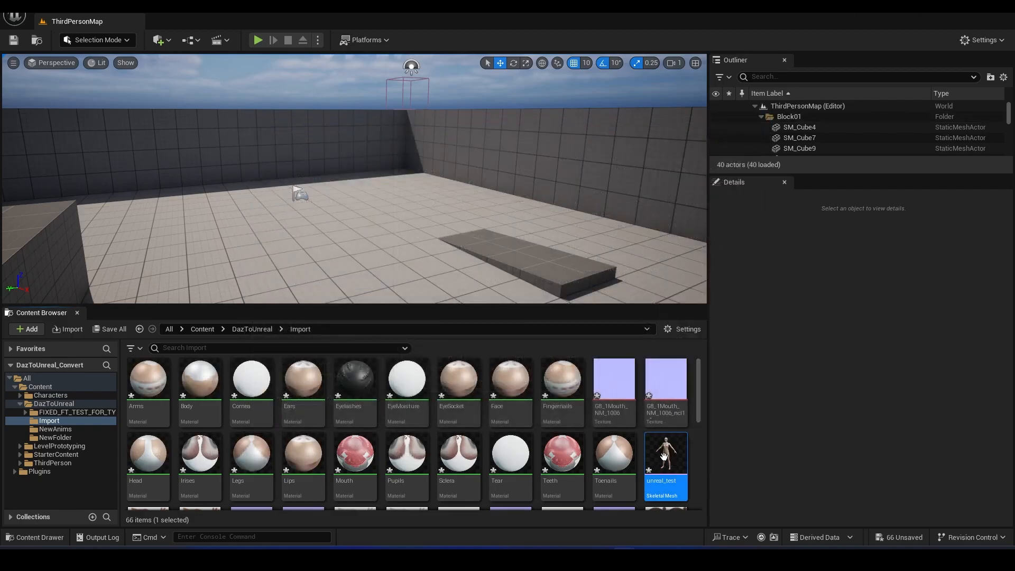
pyautogui.doubleClick(665, 454)
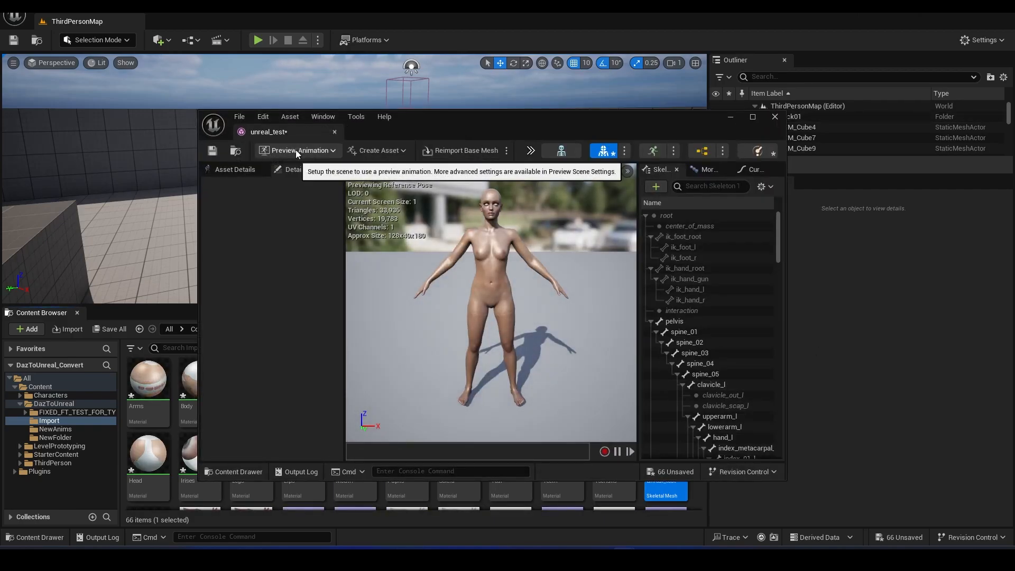
# - Preview the MF_Run_Fwd animation on unreal_test by searching 'run' in Preview Animation
pyautogui.click(299, 151)
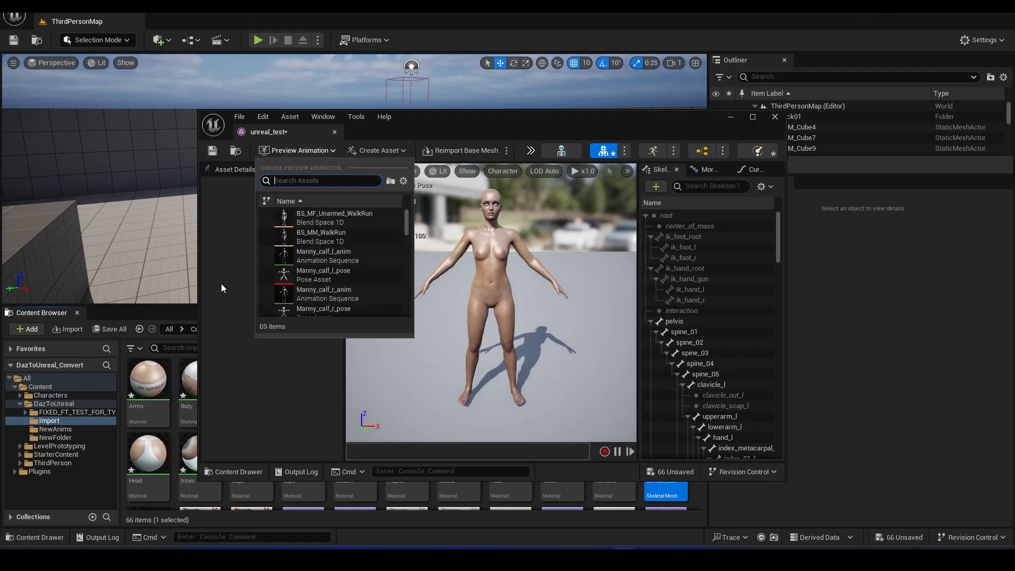
pyautogui.write('run')
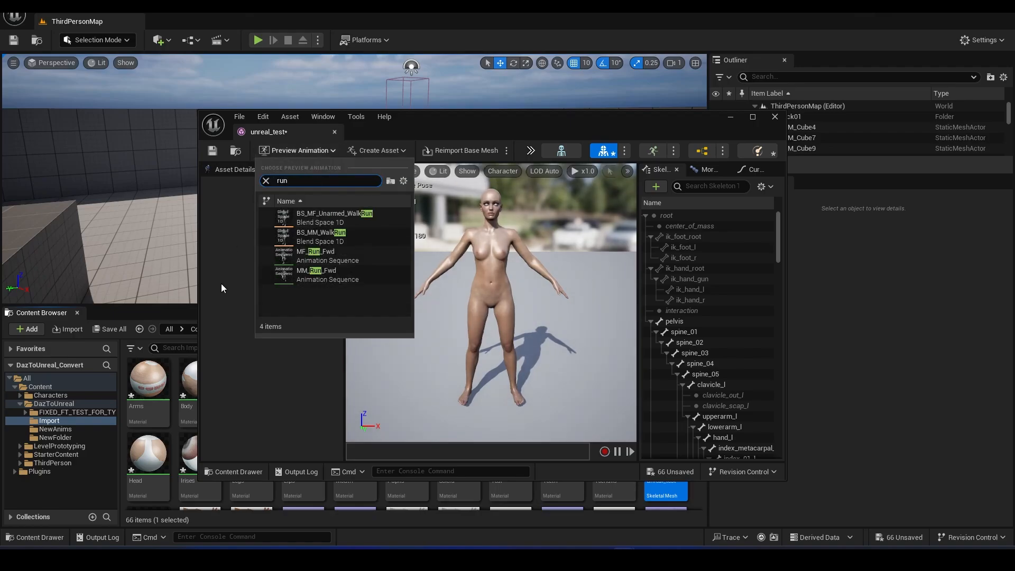
pyautogui.click(317, 252)
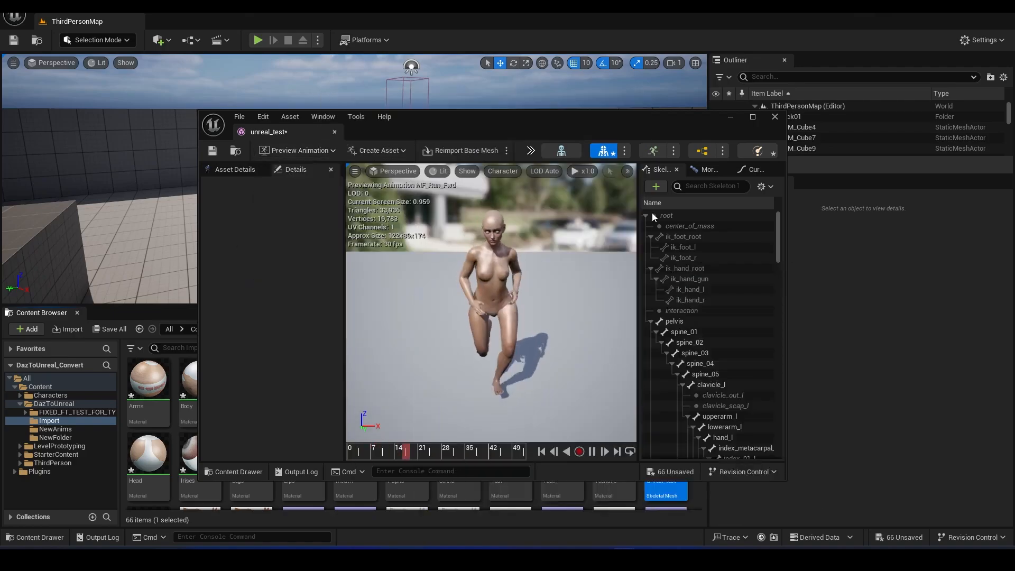